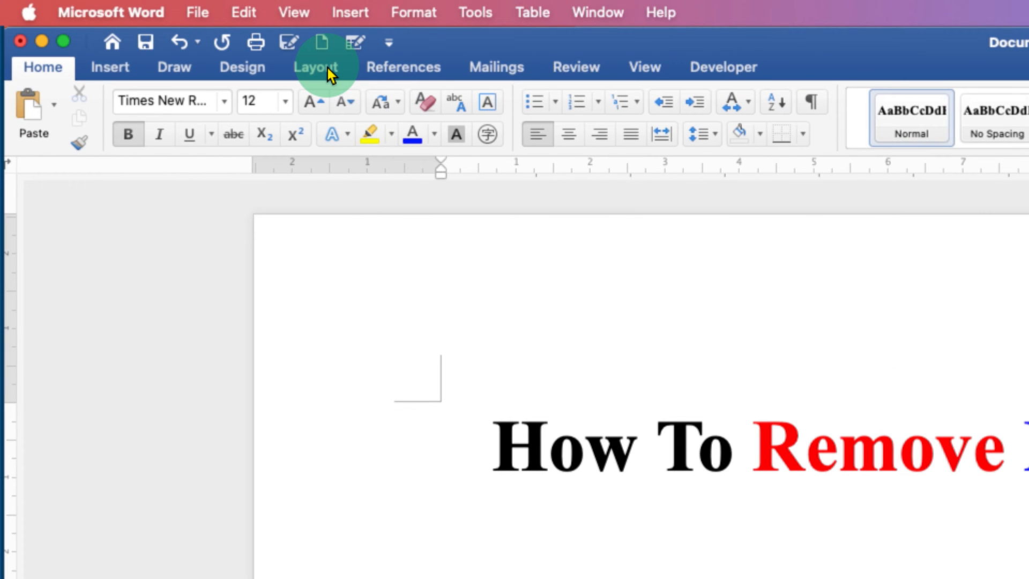
# Step: Show the Layout ribbon with the document's page setup options
pyautogui.click(316, 67)
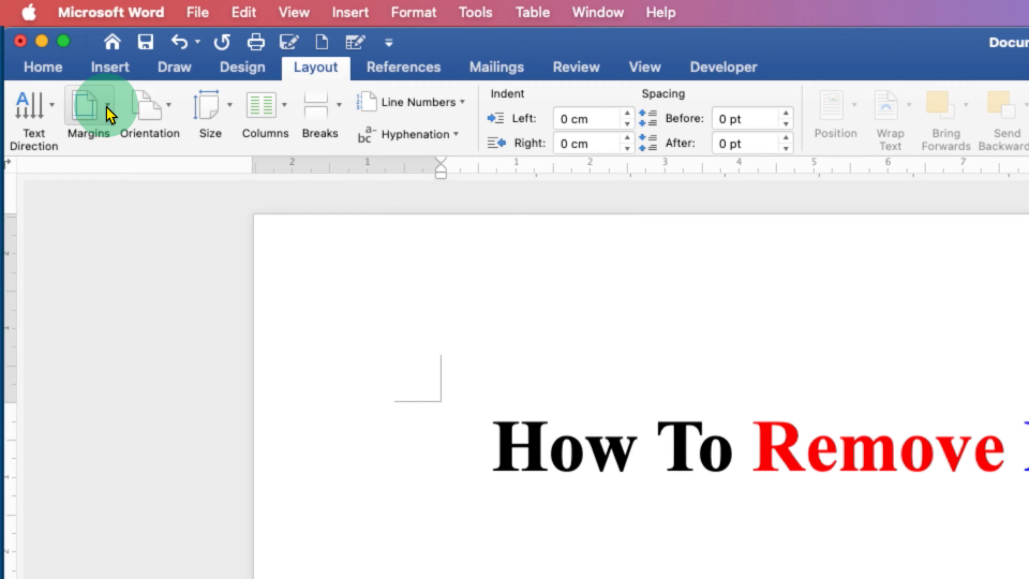
# Step: Reach the Custom Margins dialog from the Margins preset list
pyautogui.click(86, 105)
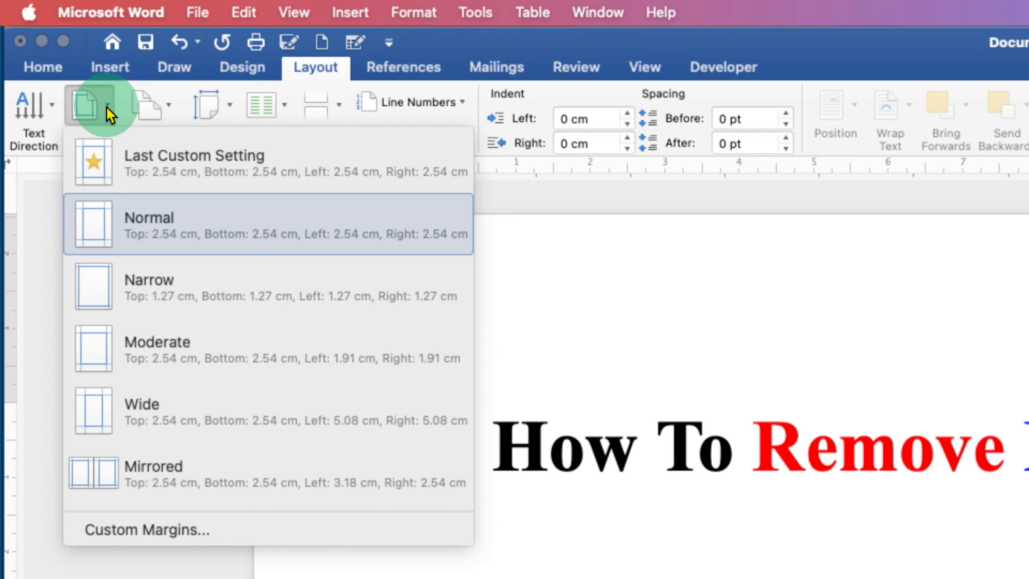
pyautogui.moveTo(197, 334)
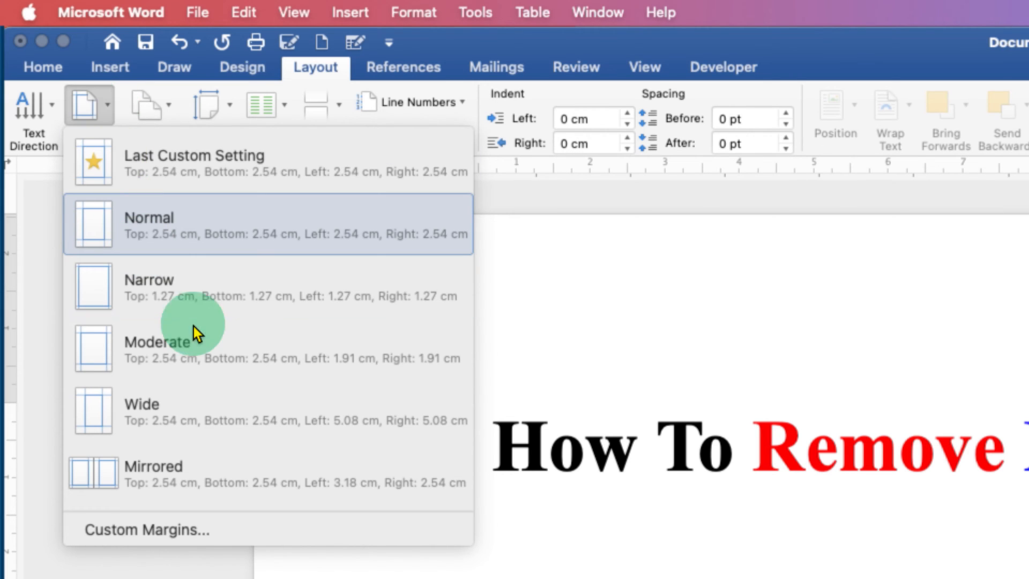
pyautogui.moveTo(352, 529)
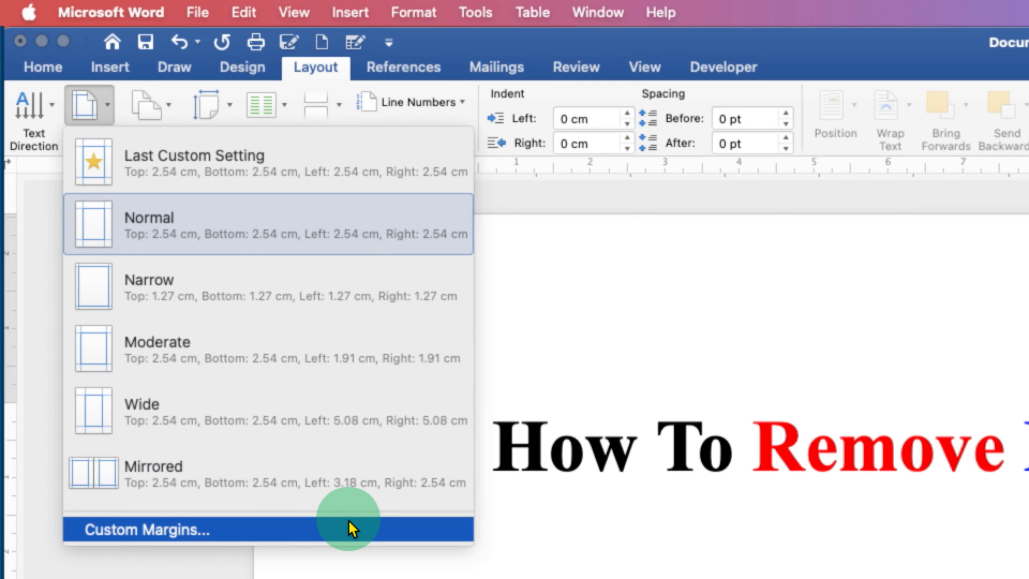
pyautogui.moveTo(313, 538)
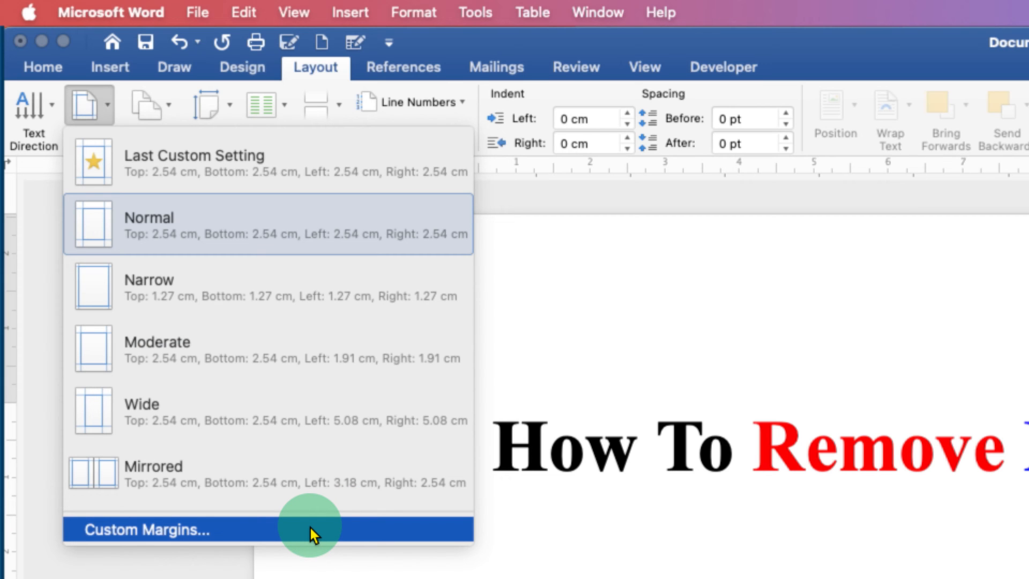
pyautogui.moveTo(280, 539)
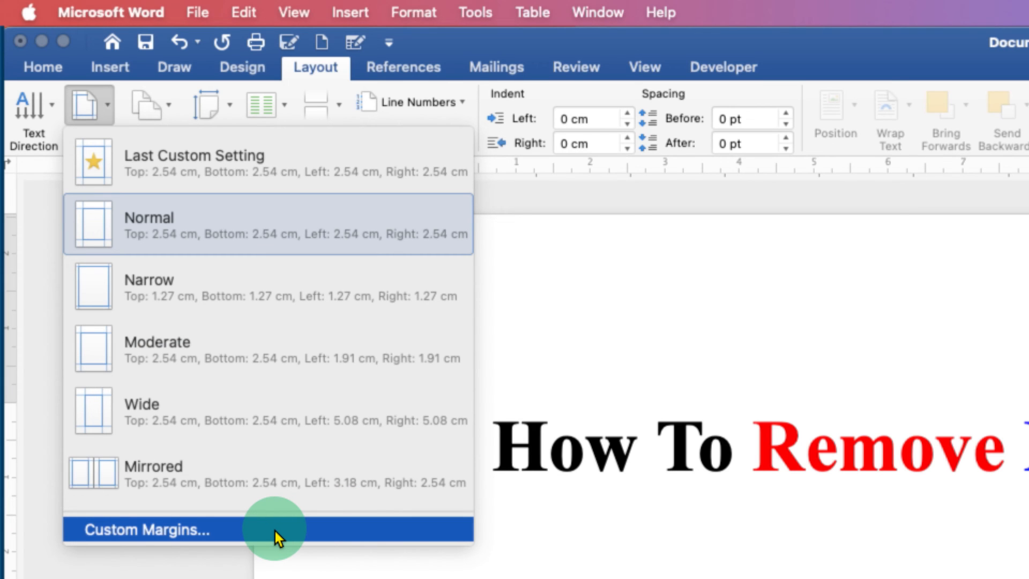
pyautogui.click(146, 530)
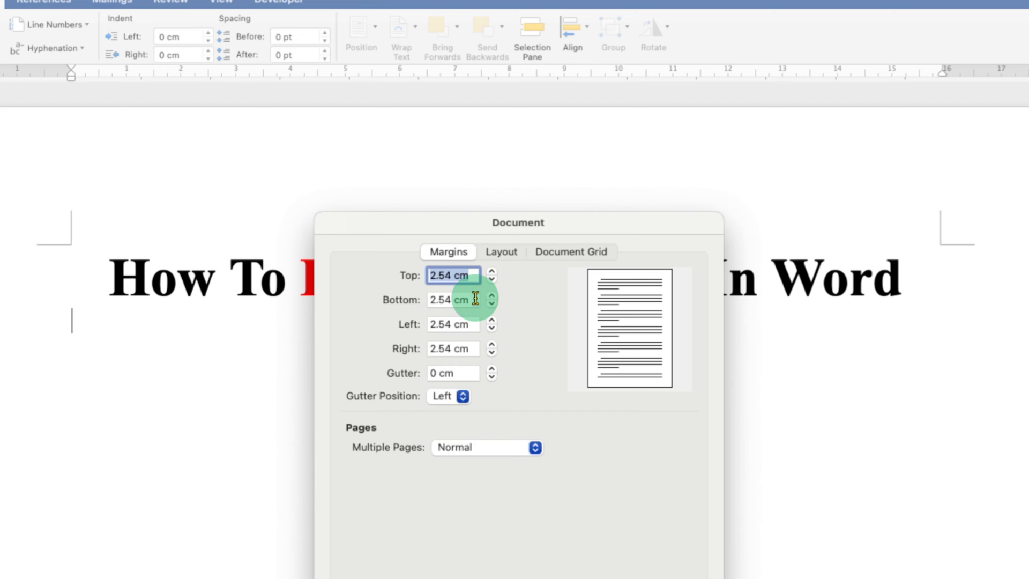
pyautogui.moveTo(575, 298)
pyautogui.write('0')
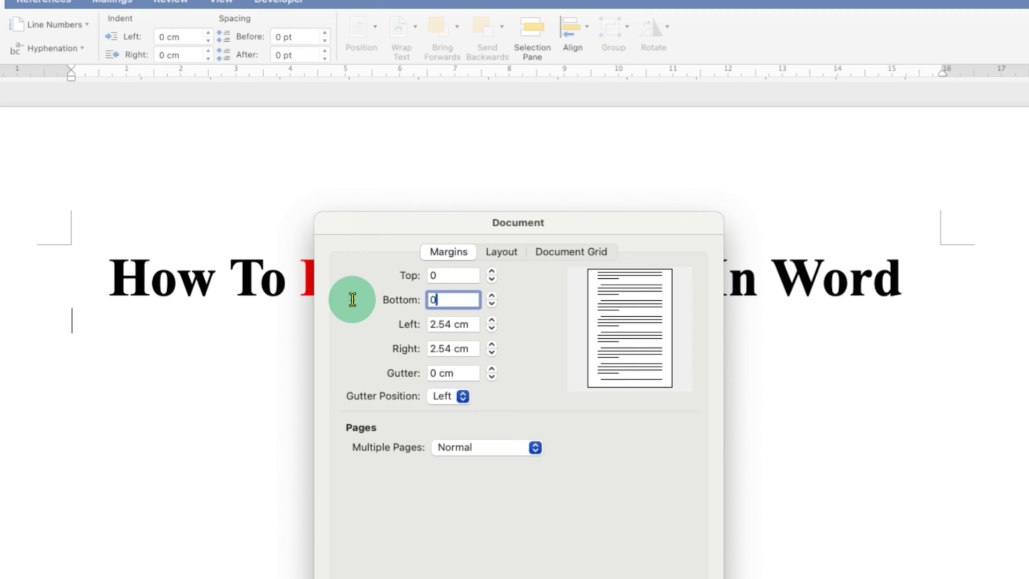
# Step: Enter 0 for the Top, Bottom, Left and Right margin fields
pyautogui.click(453, 324)
pyautogui.write('0')
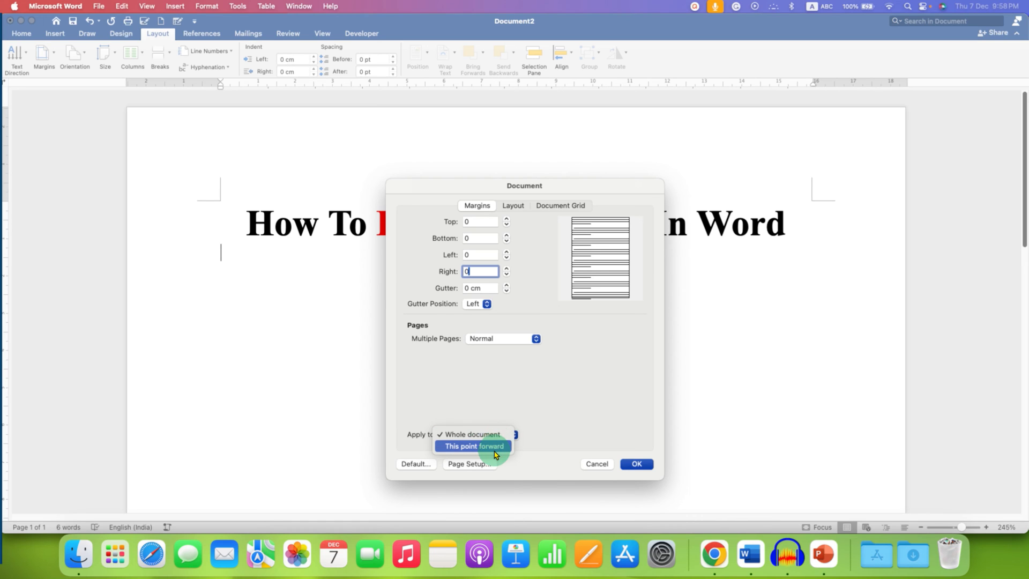
# Step: Apply the zero margins to the whole document and confirm with OK
pyautogui.click(473, 434)
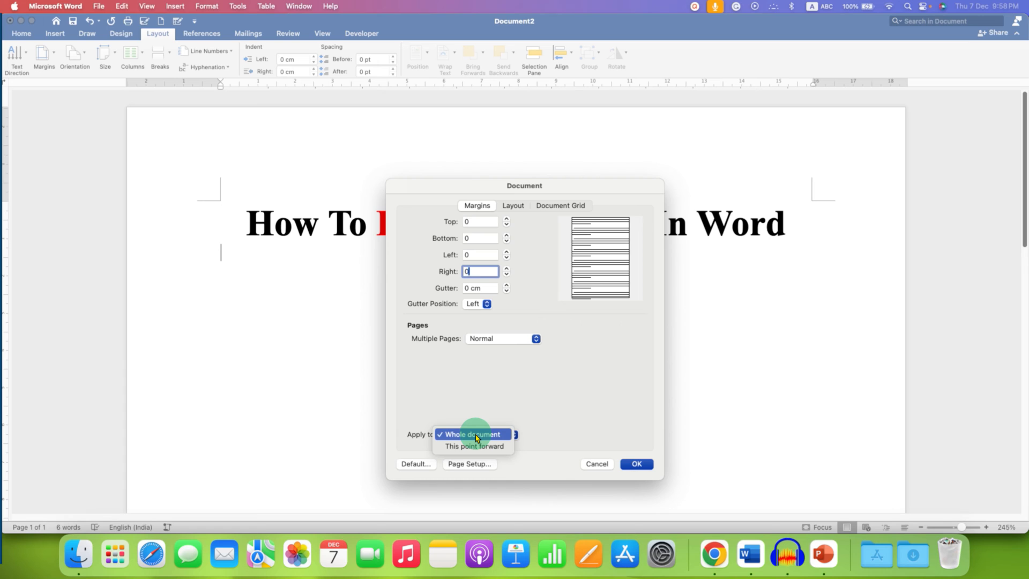
pyautogui.click(473, 434)
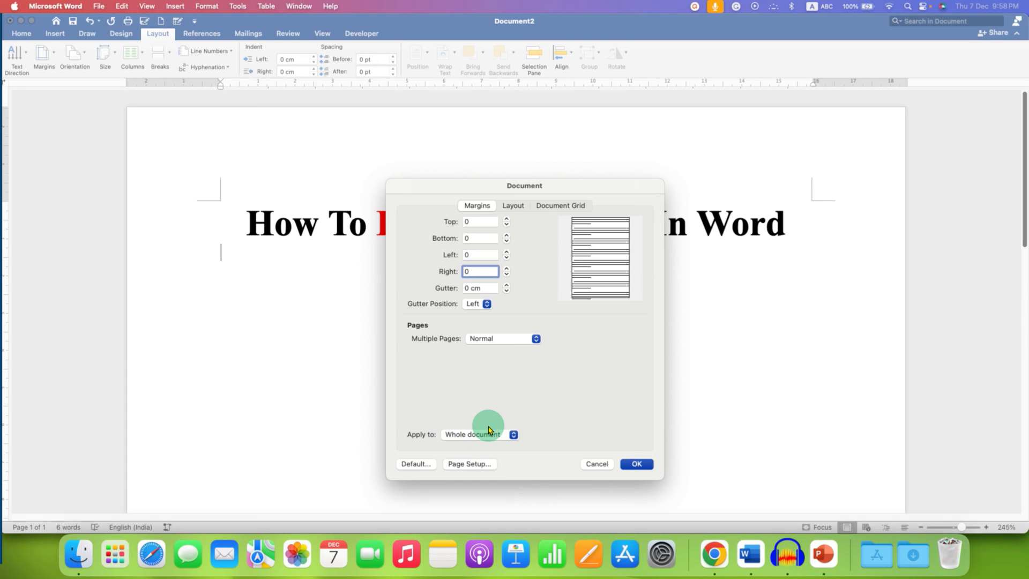
pyautogui.click(636, 463)
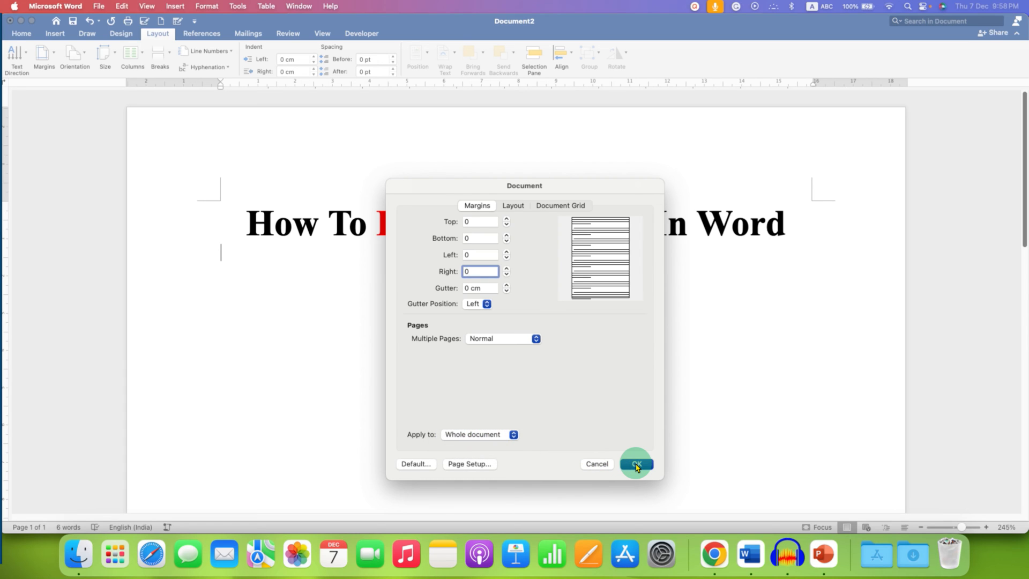
pyautogui.click(636, 463)
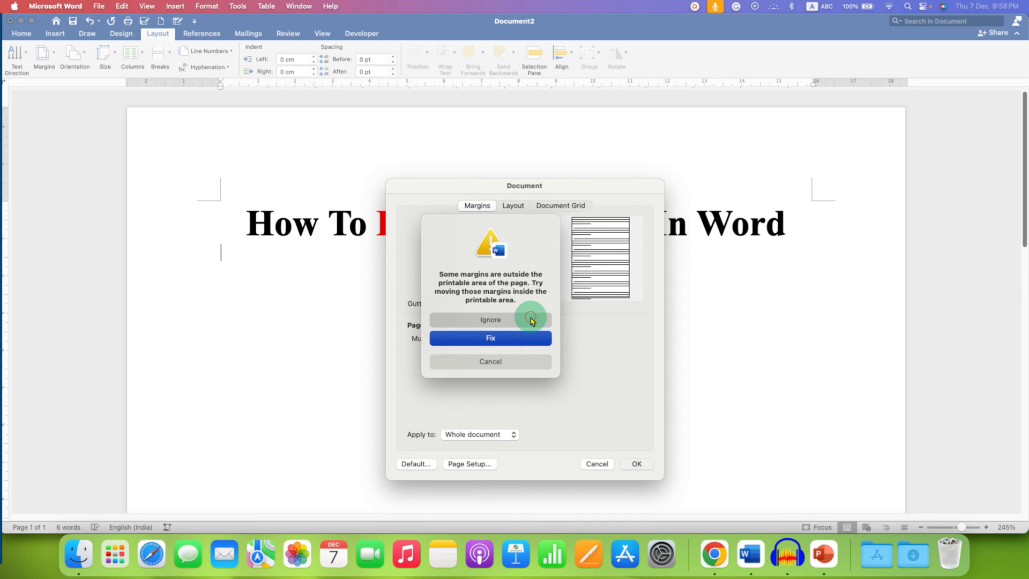
# Step: Ignore the printable-area warning and type 'zdf' at the page's left edge
pyautogui.click(491, 319)
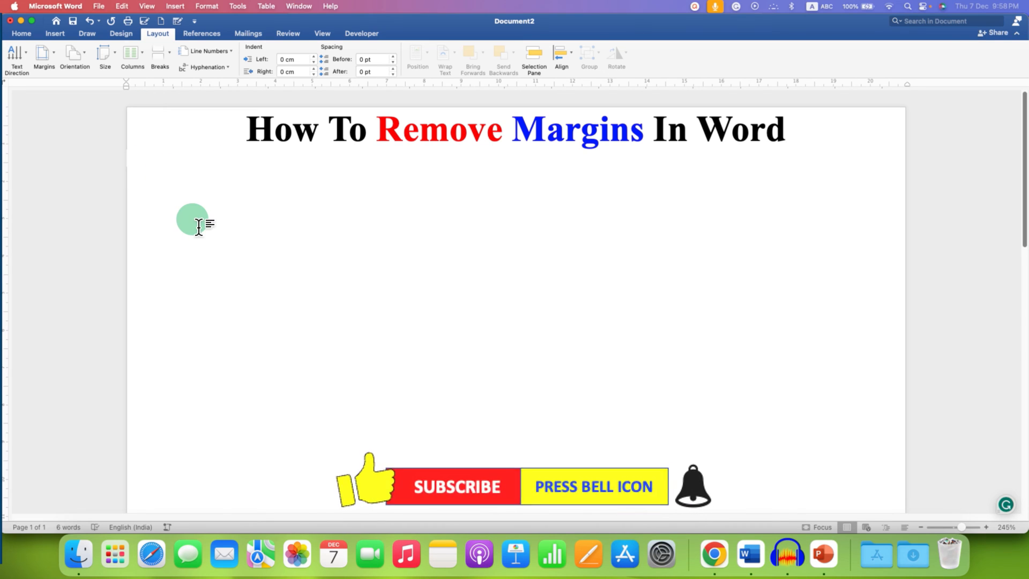
pyautogui.write('zdf')
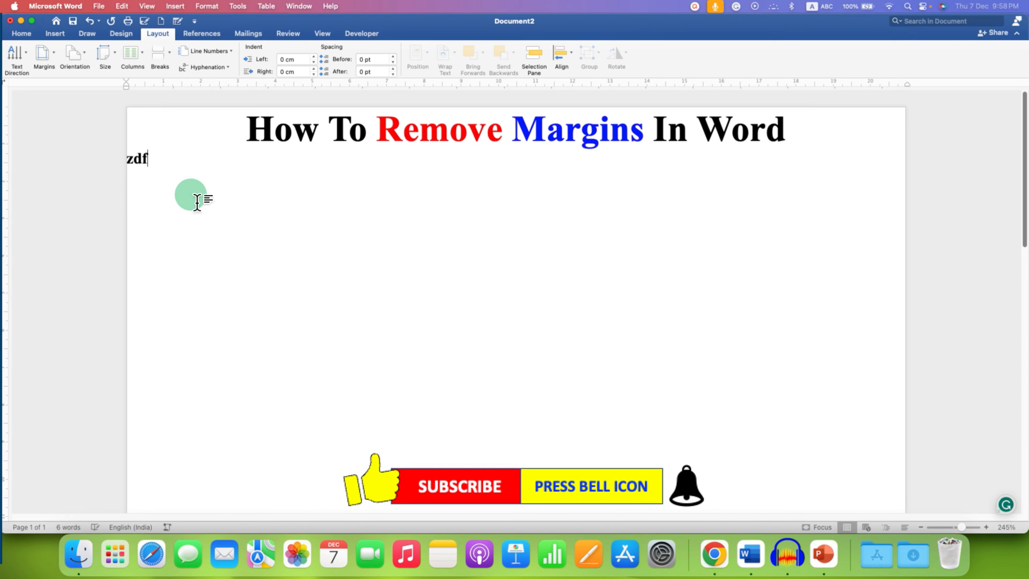